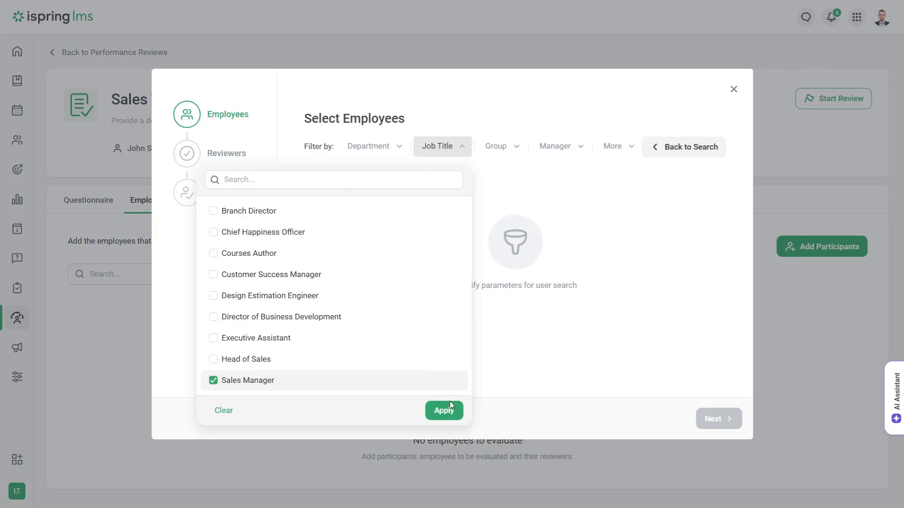
Step: Filter by the Sales Manager job title and scroll the report's radar chart, summary and strengths, then return to the dashboard
{"action": "left_click", "coordinate": [443, 410]}
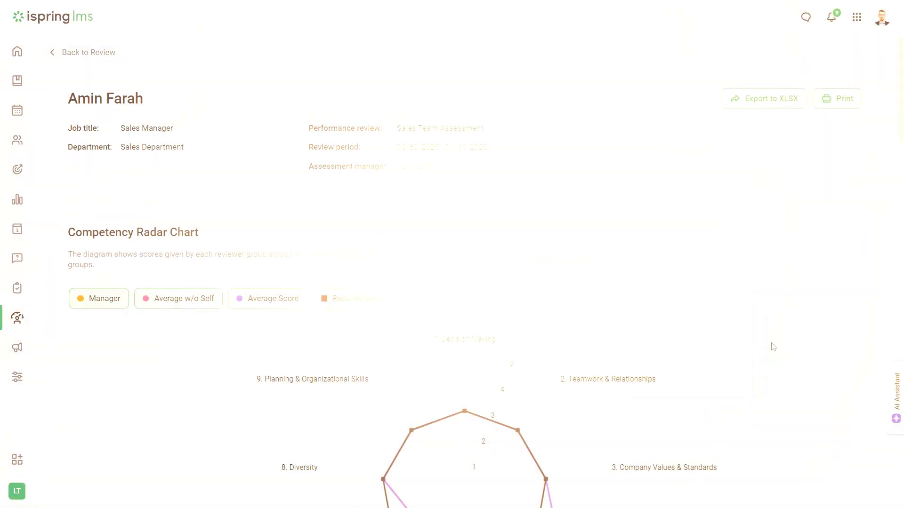
{"action": "scroll", "scroll_direction": "down", "scroll_amount": 3}
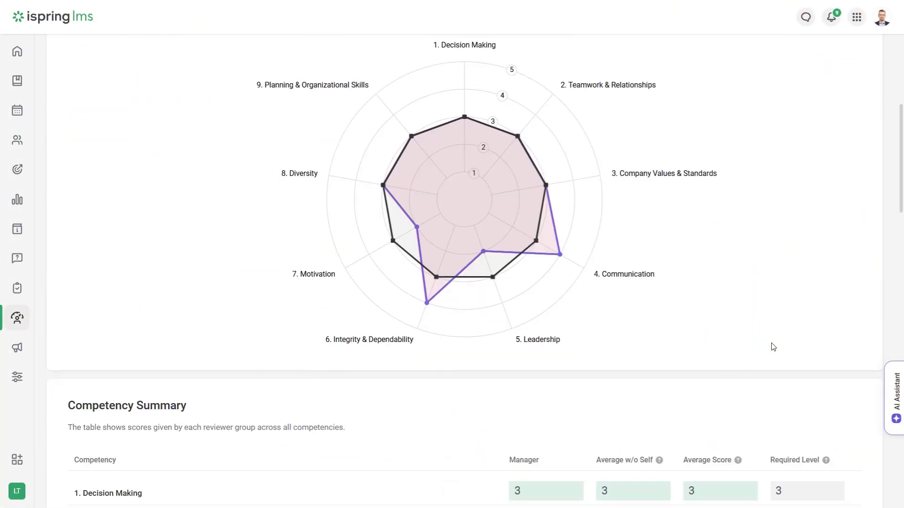
{"action": "scroll", "scroll_direction": "down", "scroll_amount": 3}
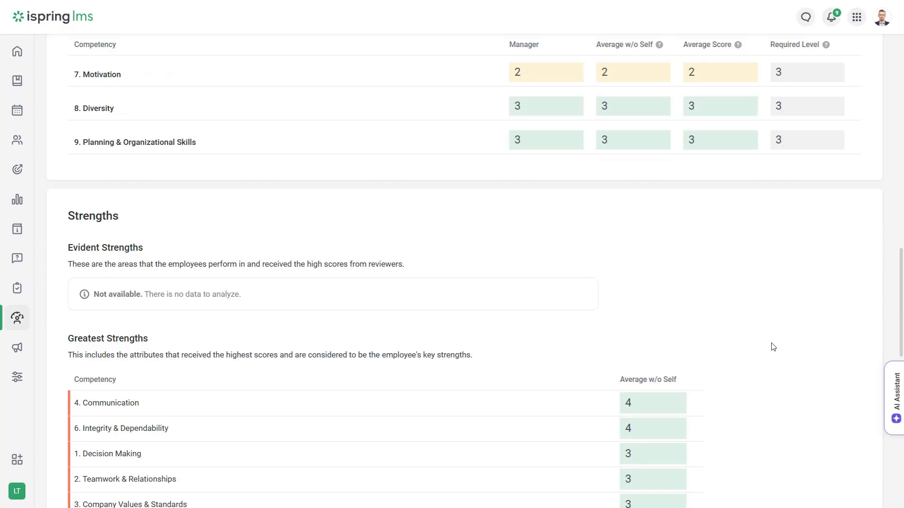
{"action": "scroll", "scroll_direction": "down", "scroll_amount": 3}
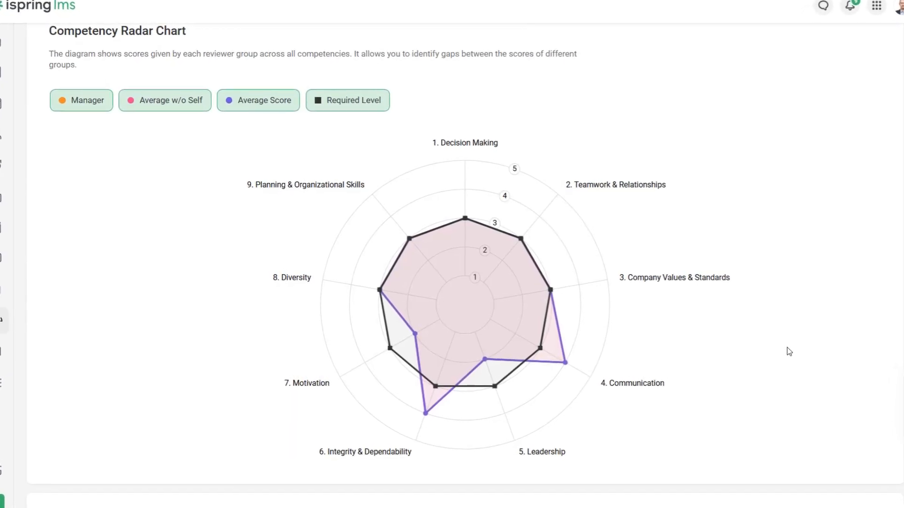
{"action": "left_click", "coordinate": [17, 50]}
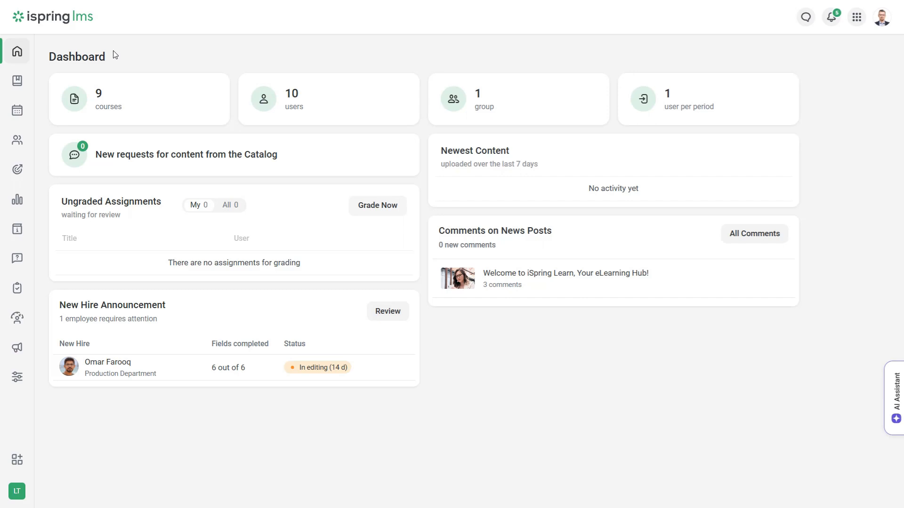
{"action": "mouse_move", "coordinate": [18, 318]}
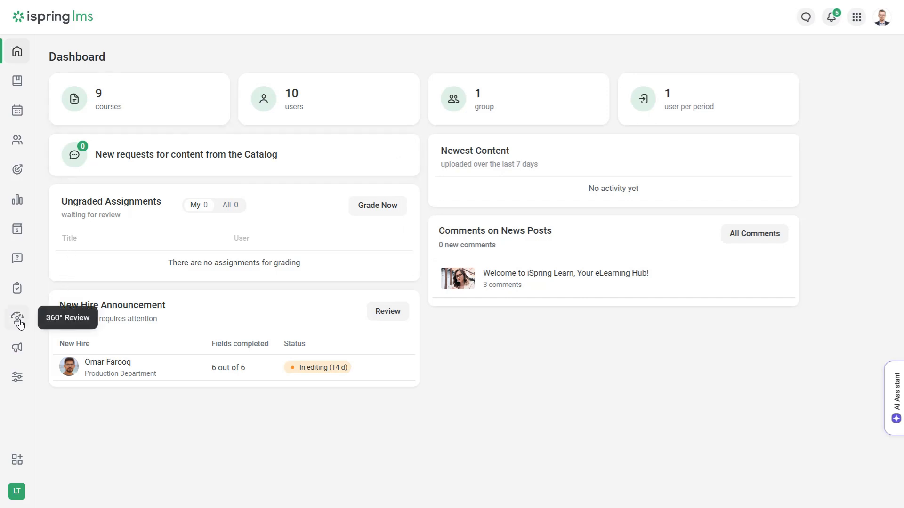
Step: Go to the 360° Review area from the left sidebar, showing the empty Performance Reviews list
{"action": "left_click", "coordinate": [17, 319]}
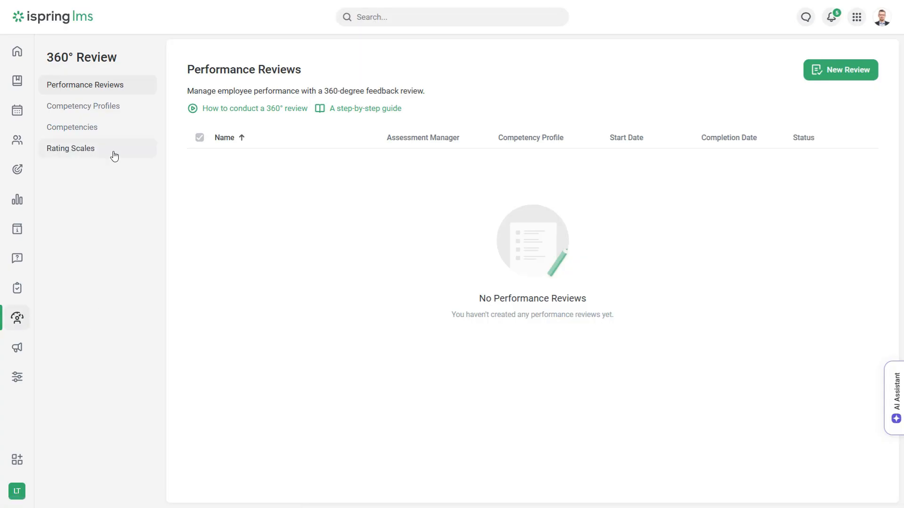
Step: Review the 5-Level Competency Scale's levels in Rating Scales and cancel without changes
{"action": "left_click", "coordinate": [70, 148]}
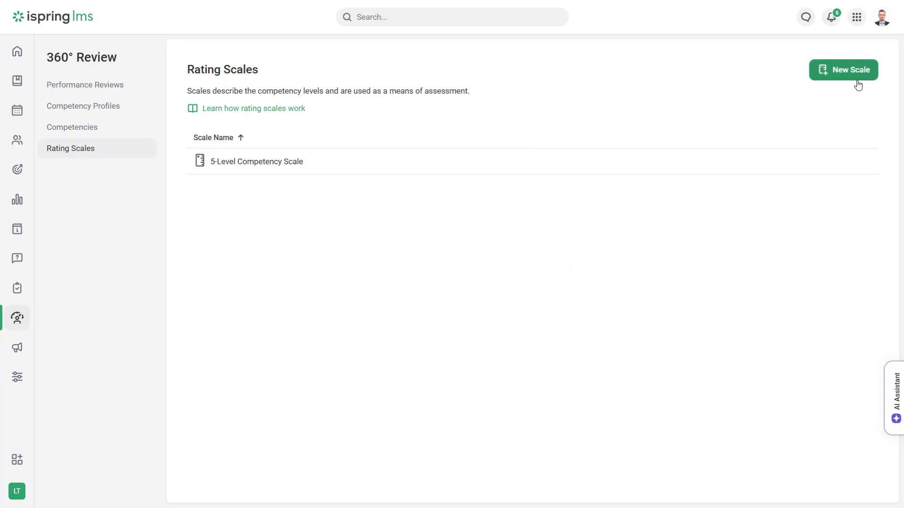
{"action": "left_click", "coordinate": [256, 161]}
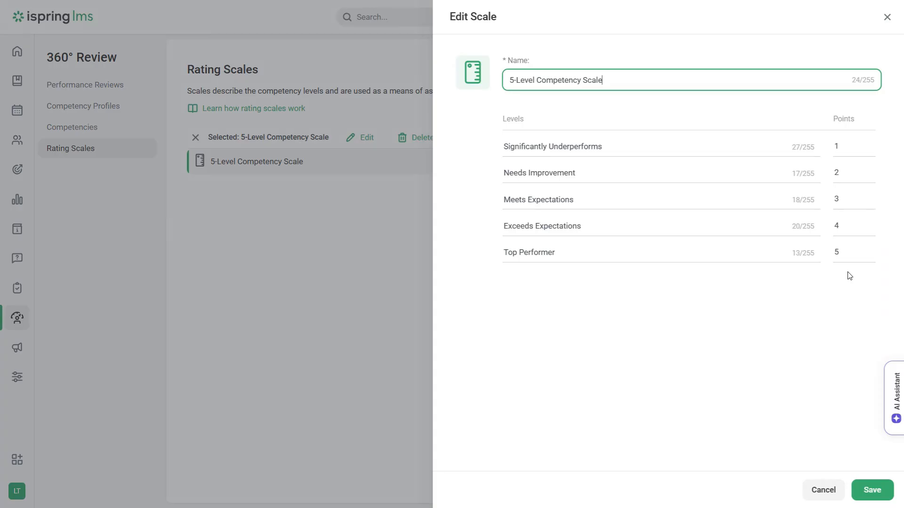
{"action": "left_click", "coordinate": [872, 489]}
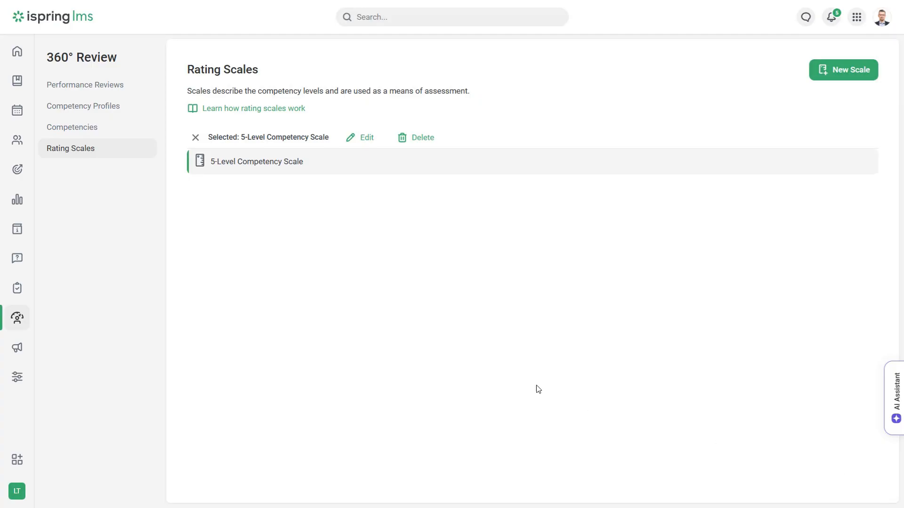
Step: Show the Competencies list with the sample model's nine competencies
{"action": "left_click", "coordinate": [73, 127]}
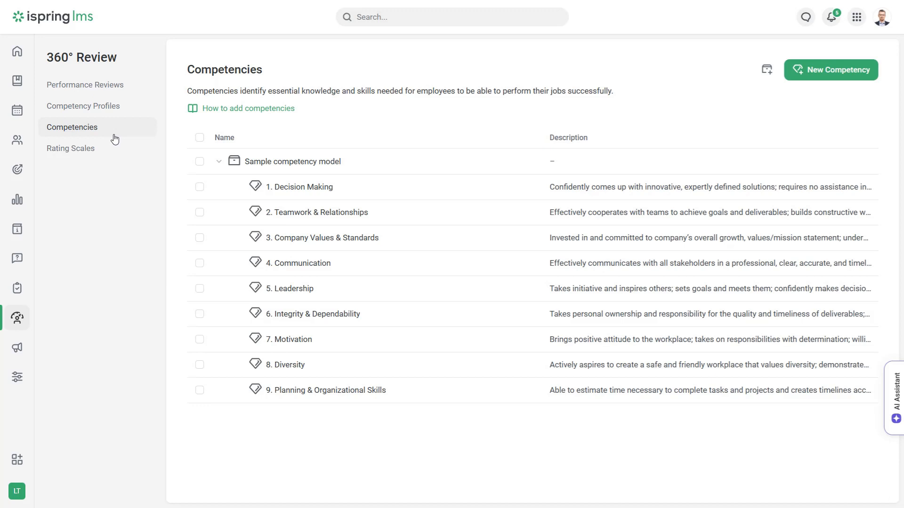
{"action": "mouse_move", "coordinate": [273, 171]}
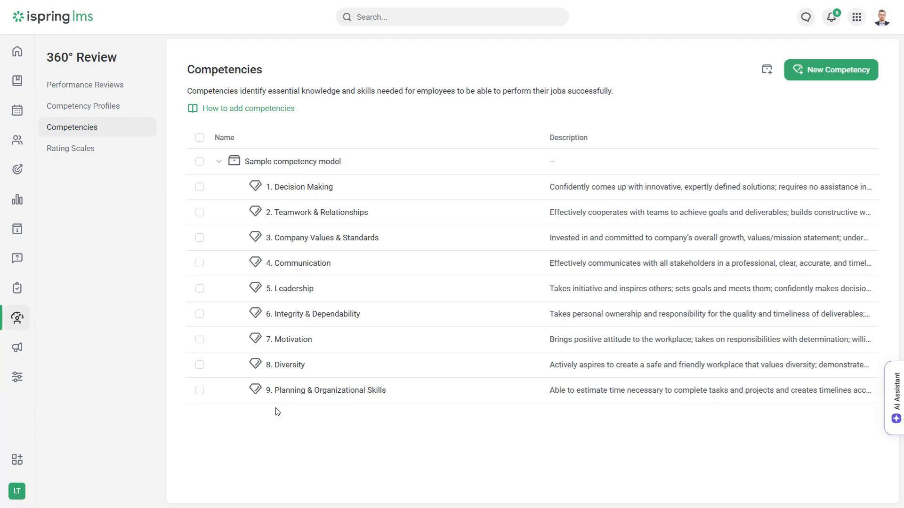
{"action": "mouse_move", "coordinate": [648, 415]}
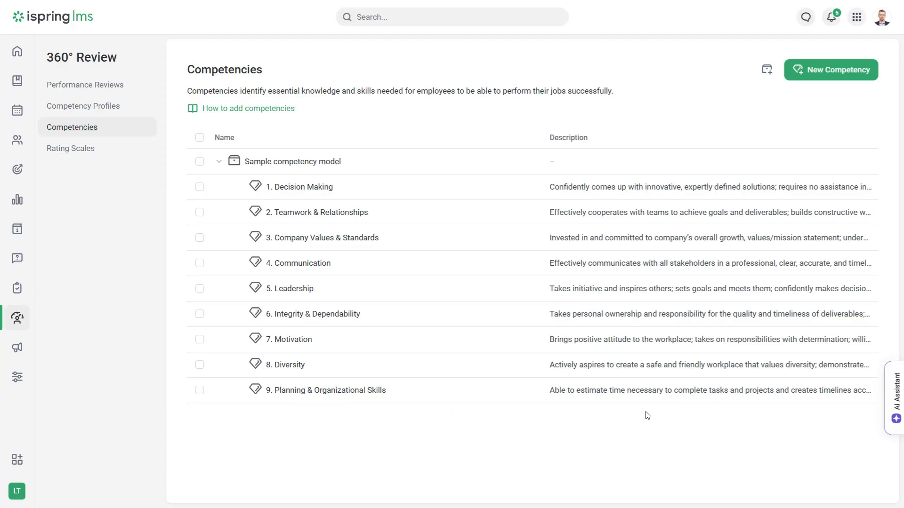
{"action": "mouse_move", "coordinate": [818, 85]}
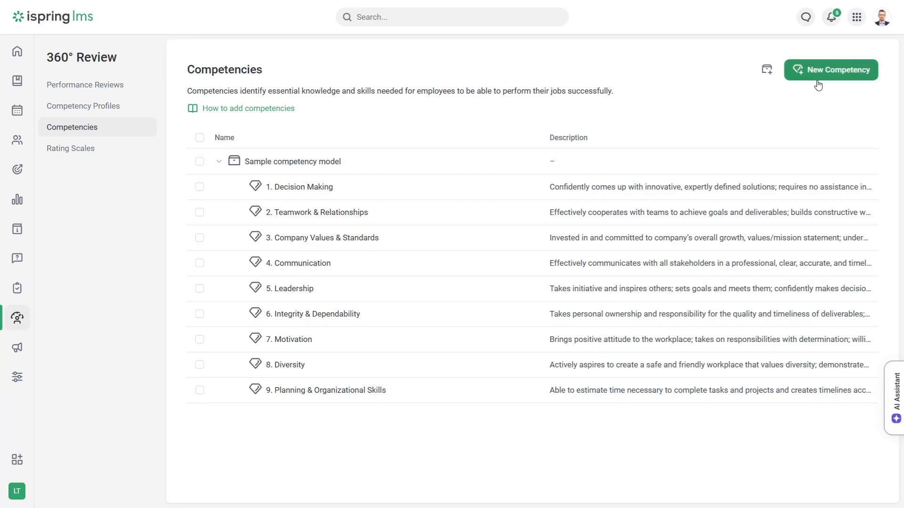
Step: Create a 'Decision Making' competency in the sample competency model on the 5-level scale
{"action": "left_click", "coordinate": [831, 69]}
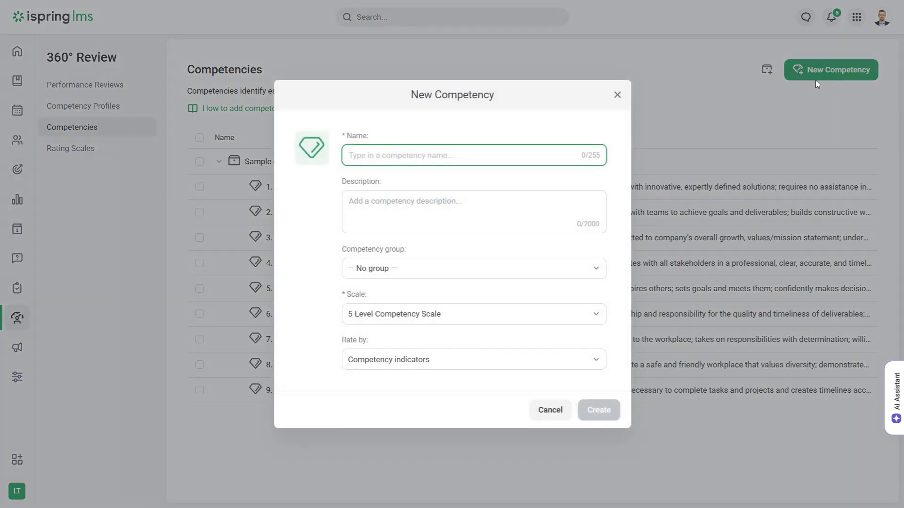
{"action": "type", "text": "Decision Making"}
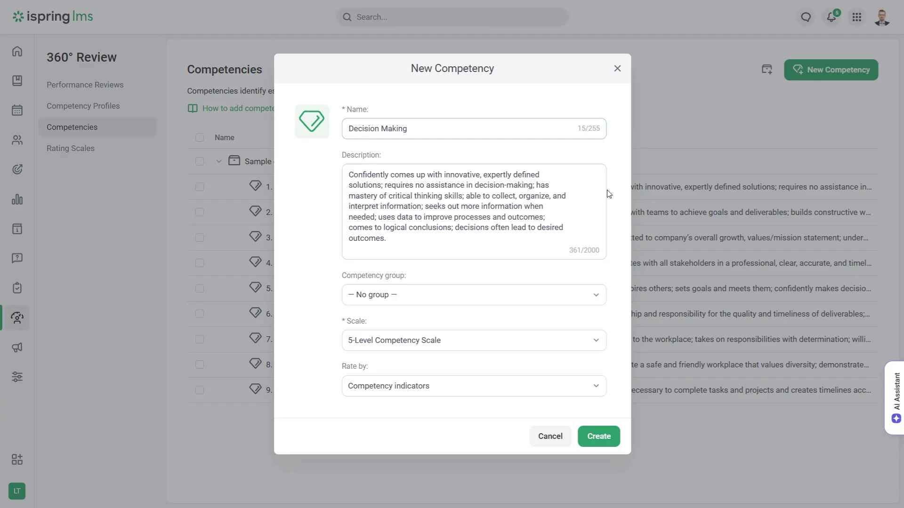
{"action": "mouse_move", "coordinate": [602, 301]}
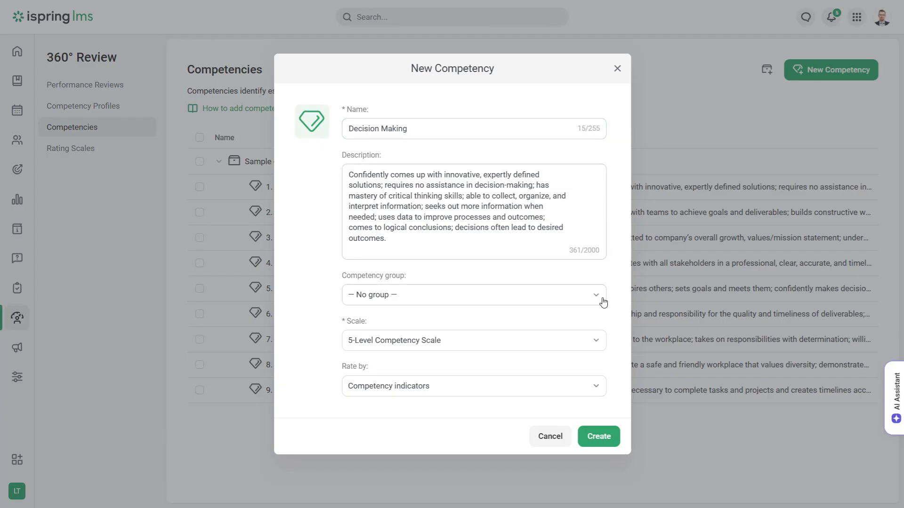
{"action": "left_click", "coordinate": [473, 295]}
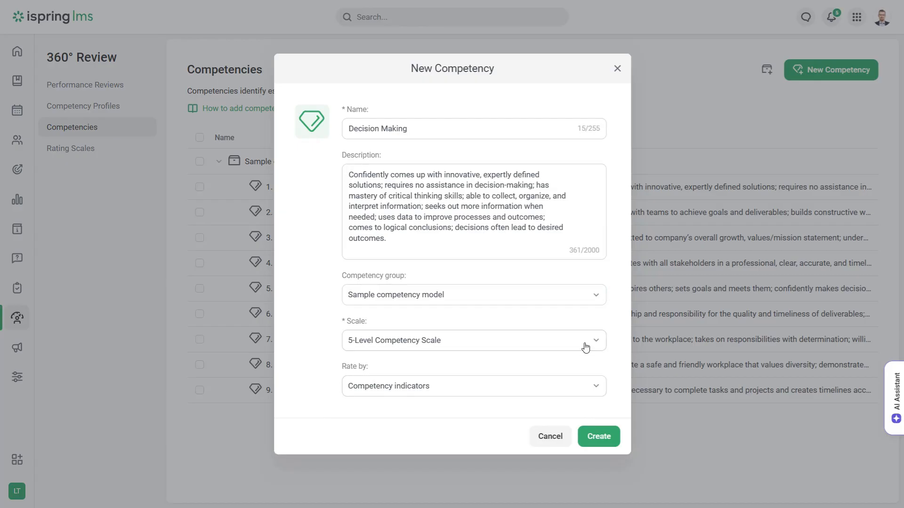
{"action": "left_click", "coordinate": [473, 340]}
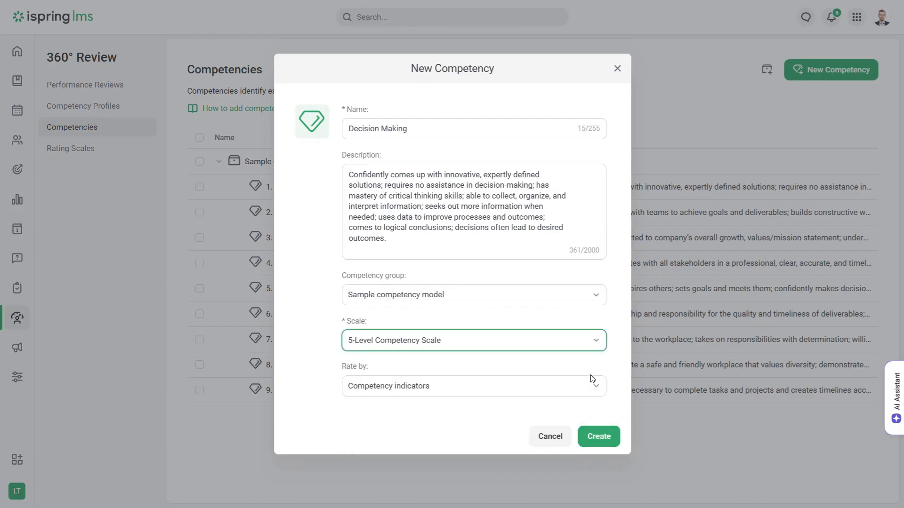
{"action": "left_click", "coordinate": [473, 386]}
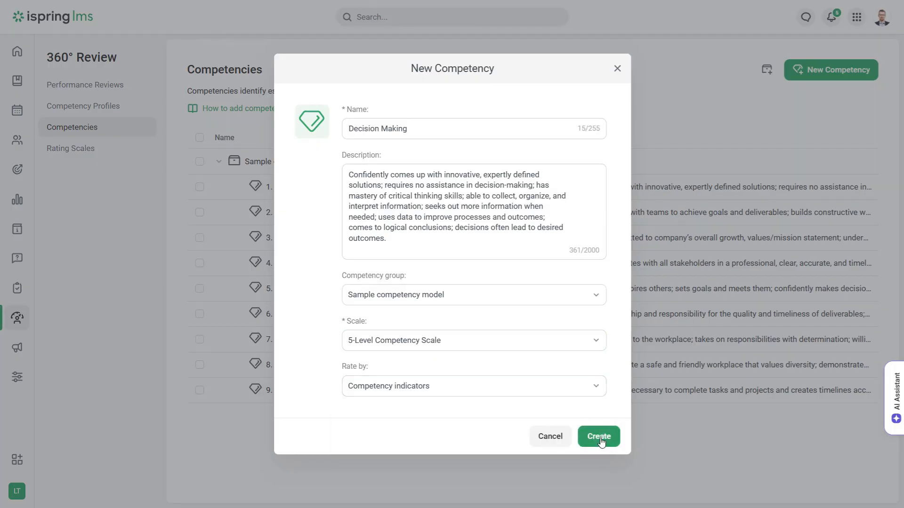
{"action": "left_click", "coordinate": [598, 436]}
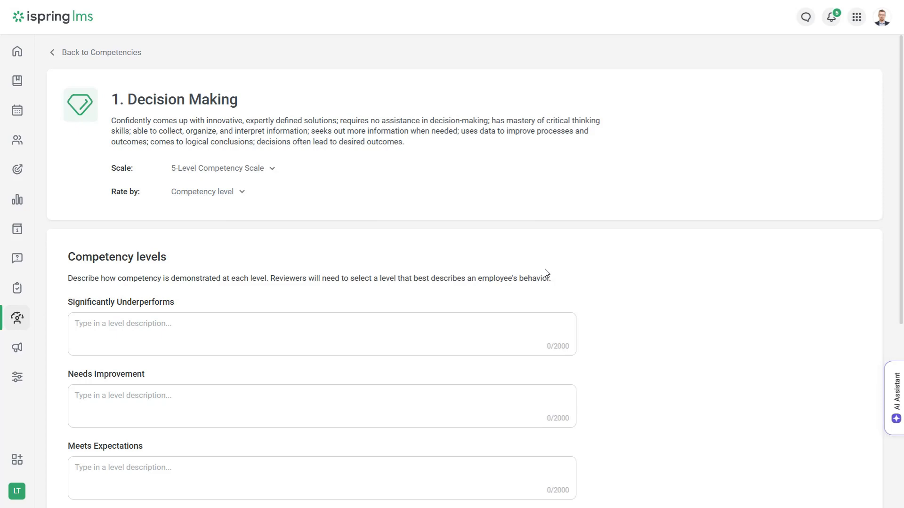
{"action": "scroll", "scroll_direction": "down", "scroll_amount": 3}
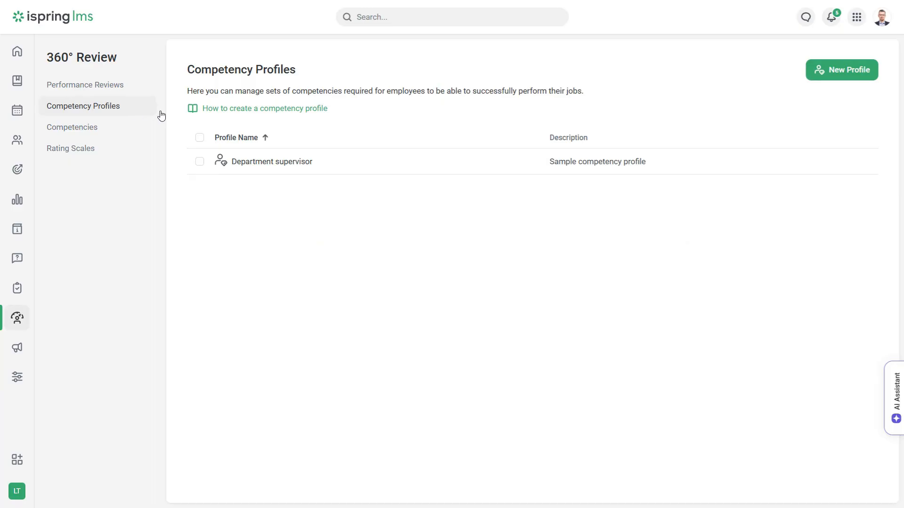
Step: Create the 'Sales Manager' profile and set Motivation's required level to Meets Expectations
{"action": "left_click", "coordinate": [841, 70]}
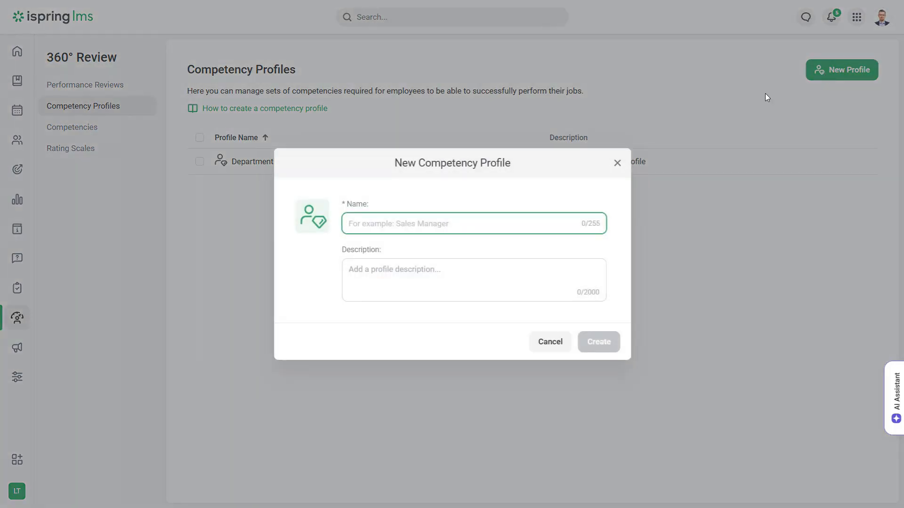
{"action": "type", "text": "s"}
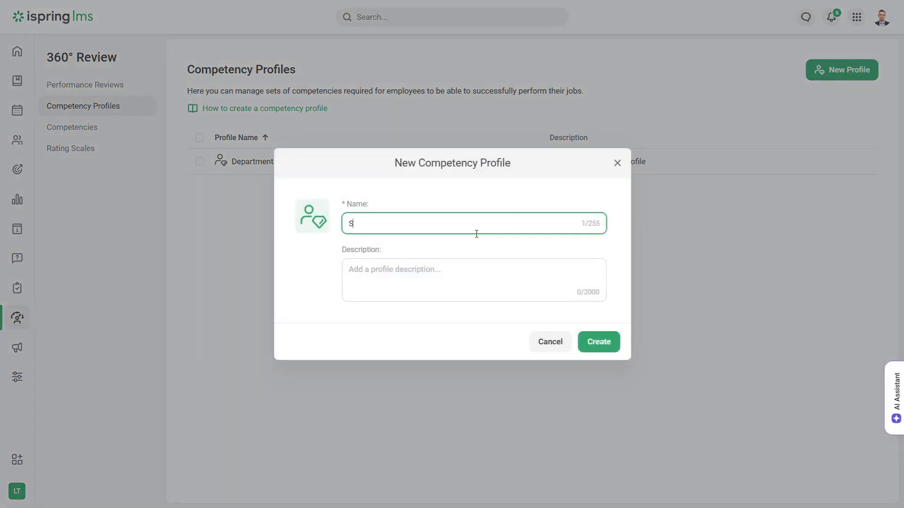
{"action": "type", "text": "Sales Manager"}
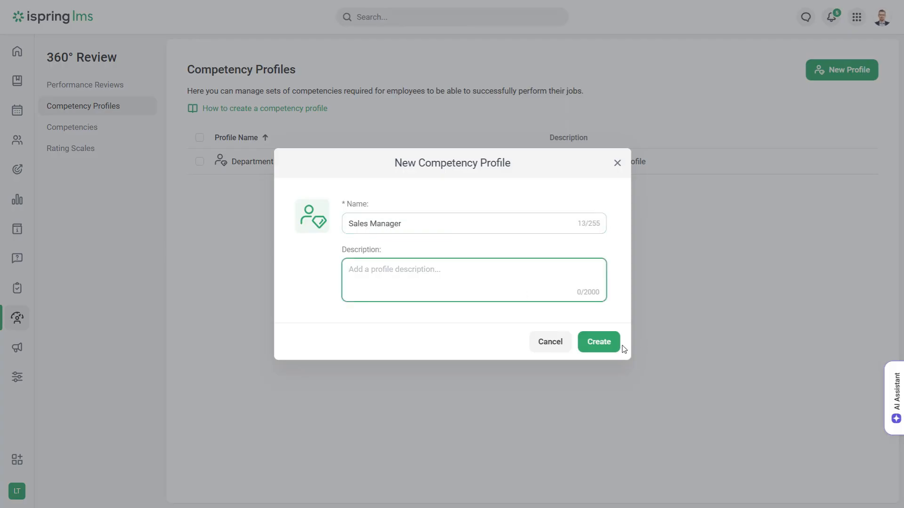
{"action": "left_click", "coordinate": [599, 341]}
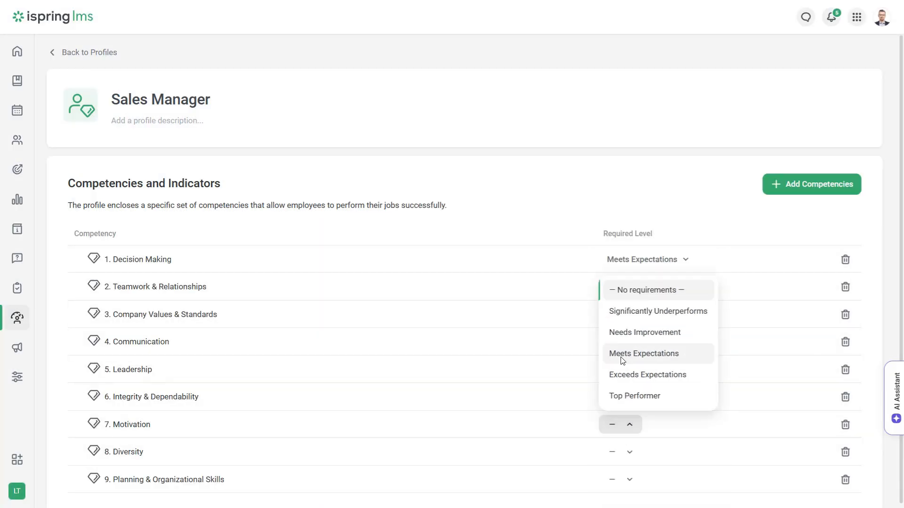
{"action": "left_click", "coordinate": [643, 353]}
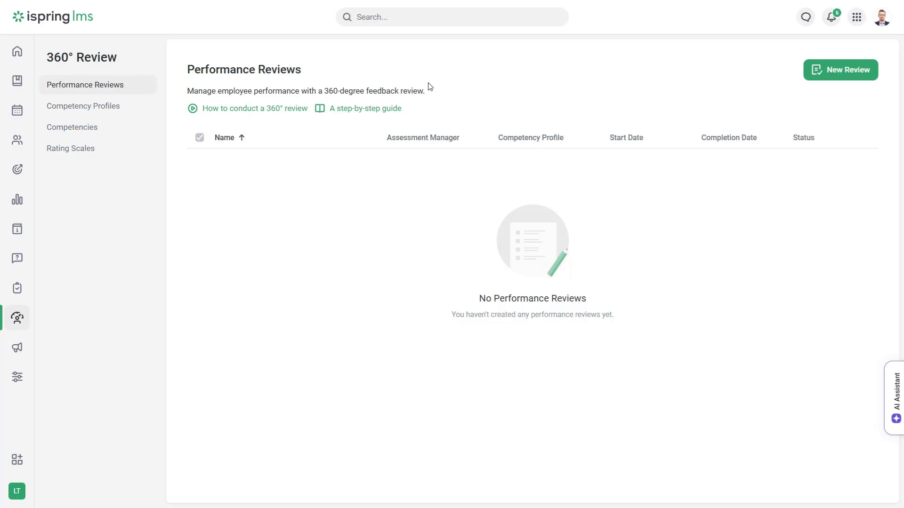
Step: Create the 'Sales Team Assessment' review with the owner as assessment manager and scroll its instructions
{"action": "left_click", "coordinate": [840, 70]}
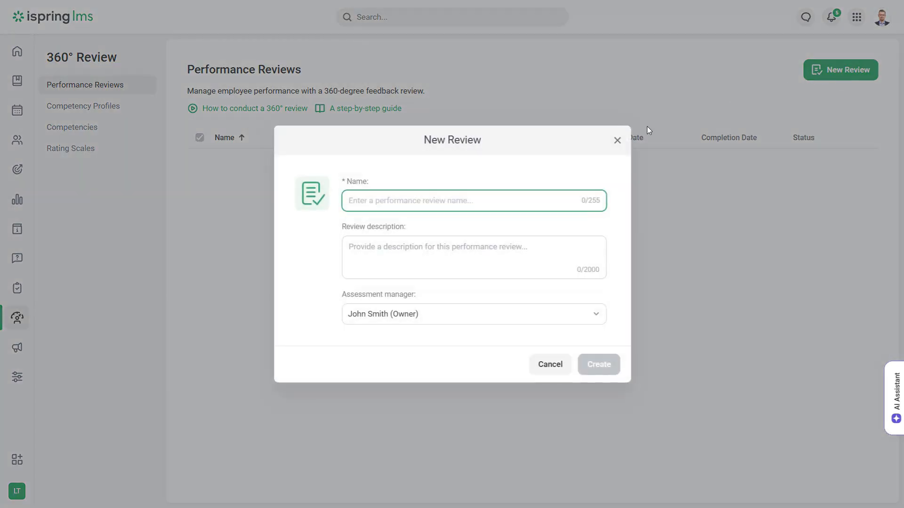
{"action": "type", "text": "Sales Team Assessment"}
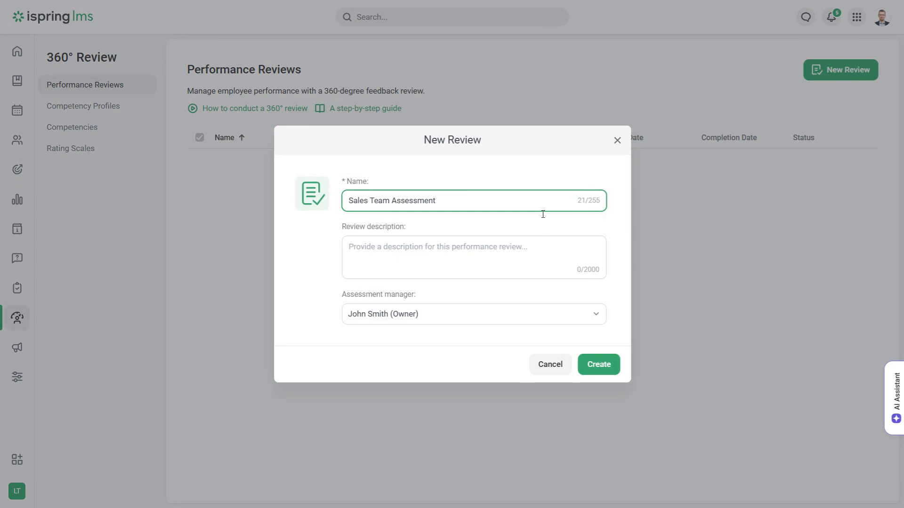
{"action": "left_click", "coordinate": [473, 258]}
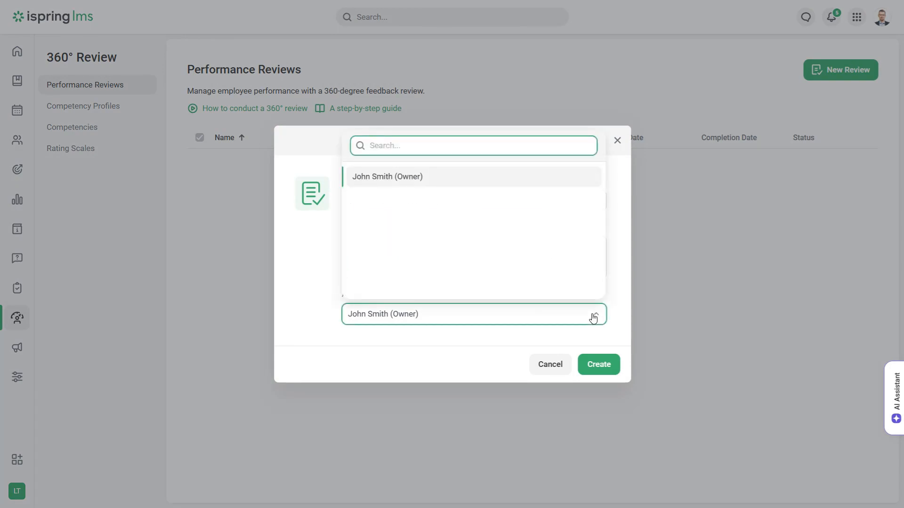
{"action": "left_click", "coordinate": [387, 176]}
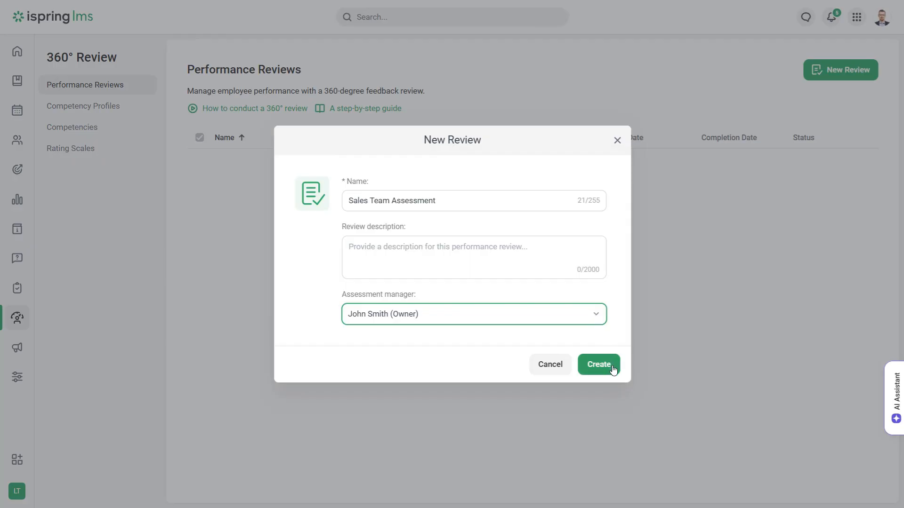
{"action": "left_click", "coordinate": [598, 364]}
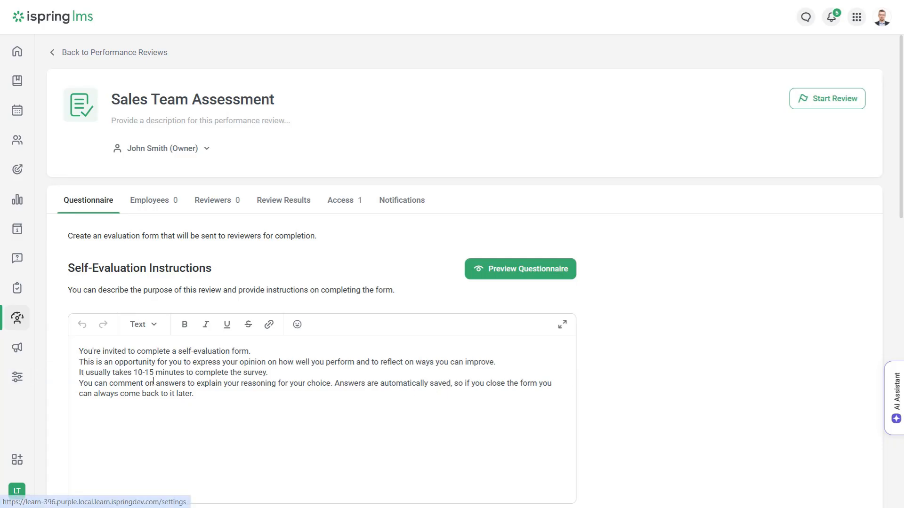
{"action": "scroll", "scroll_direction": "down", "scroll_amount": 3}
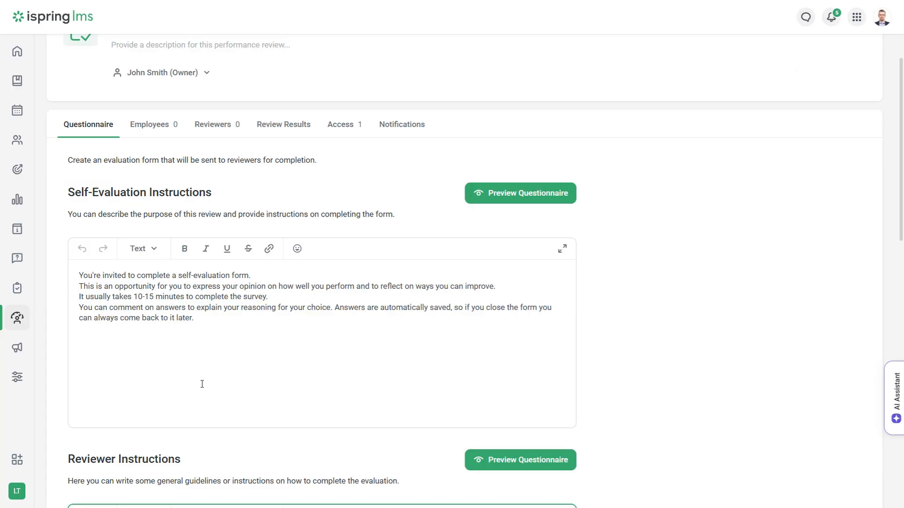
{"action": "scroll", "scroll_direction": "down", "scroll_amount": 3}
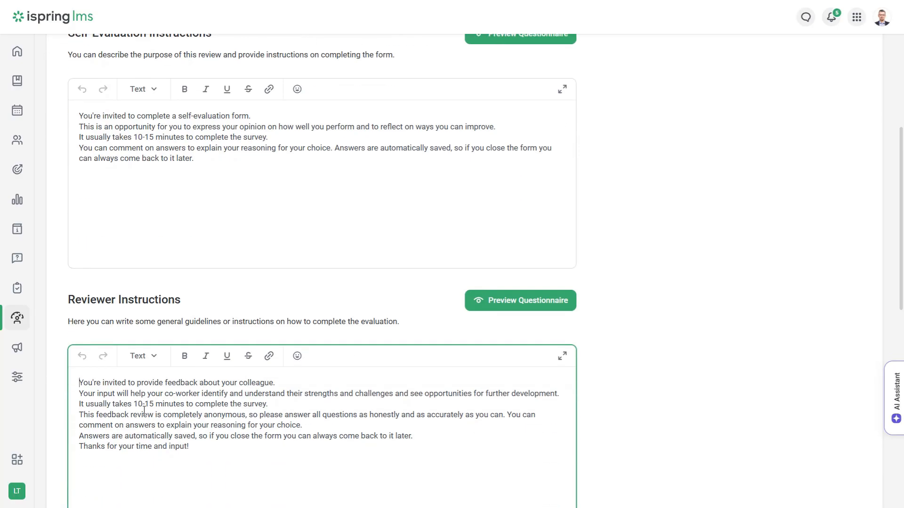
{"action": "scroll", "scroll_direction": "down", "scroll_amount": 3}
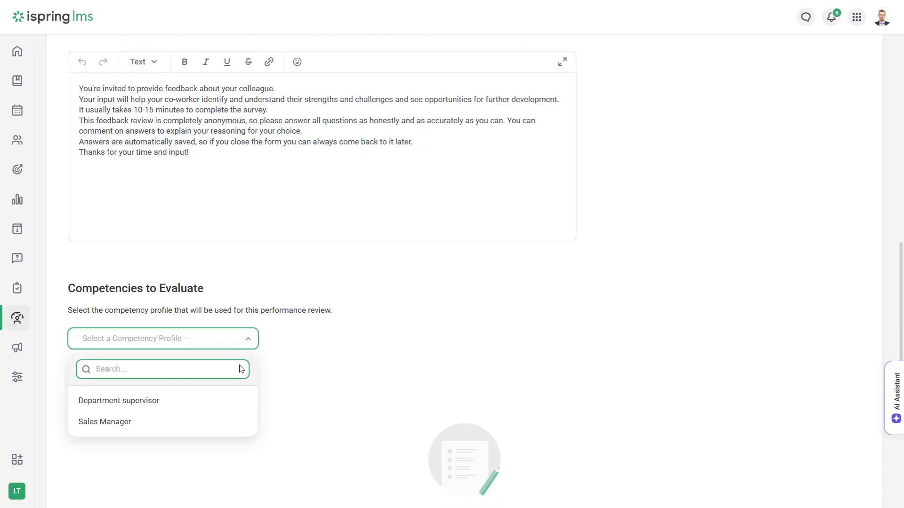
Step: Evaluate the Sales Manager profile's competencies and add an open-ended question
{"action": "left_click", "coordinate": [104, 422]}
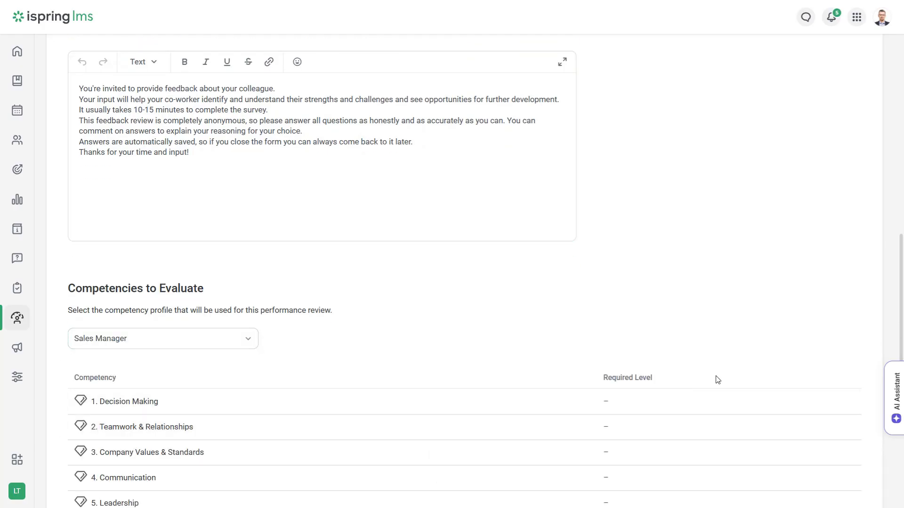
{"action": "scroll", "scroll_direction": "down", "scroll_amount": 3}
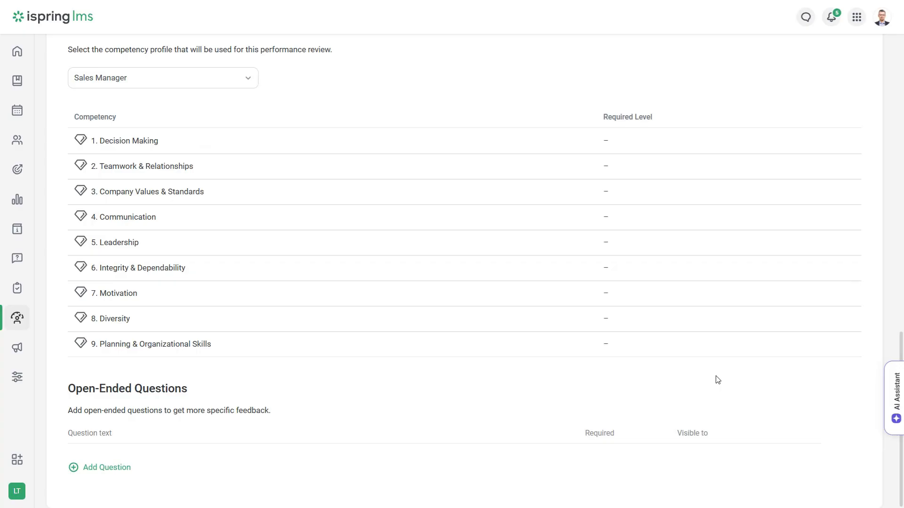
{"action": "mouse_move", "coordinate": [198, 392]}
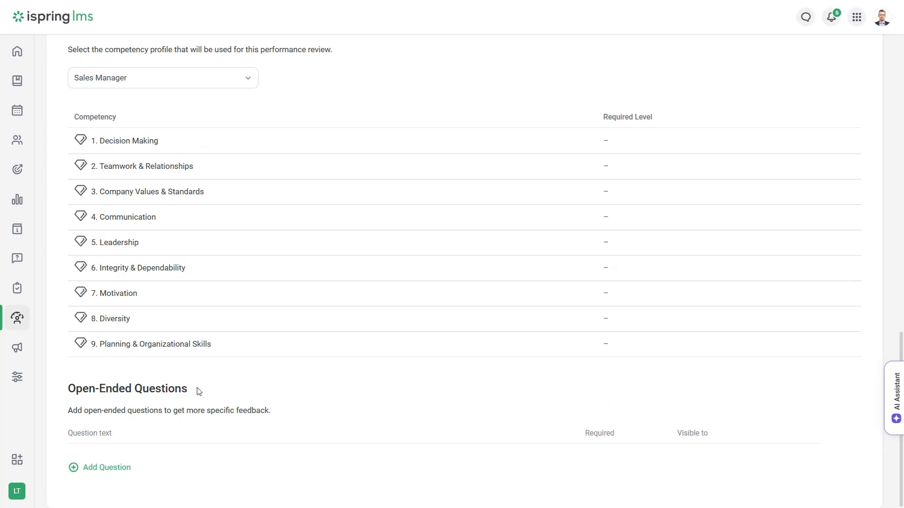
{"action": "left_click", "coordinate": [107, 467]}
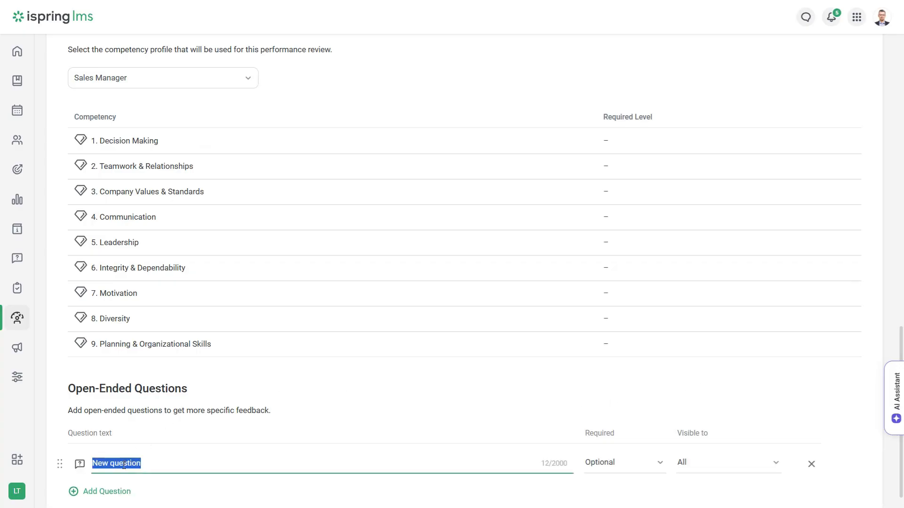
{"action": "left_click", "coordinate": [811, 464]}
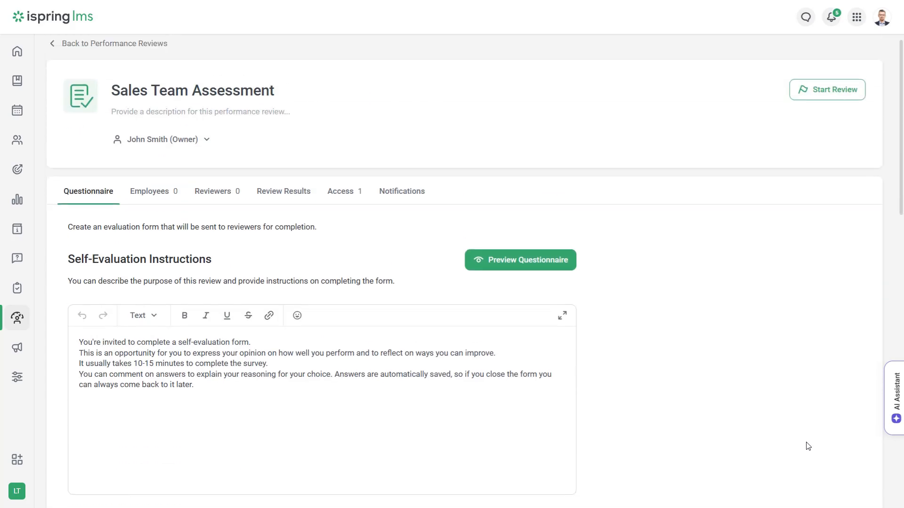
{"action": "scroll", "scroll_direction": "down", "scroll_amount": 3}
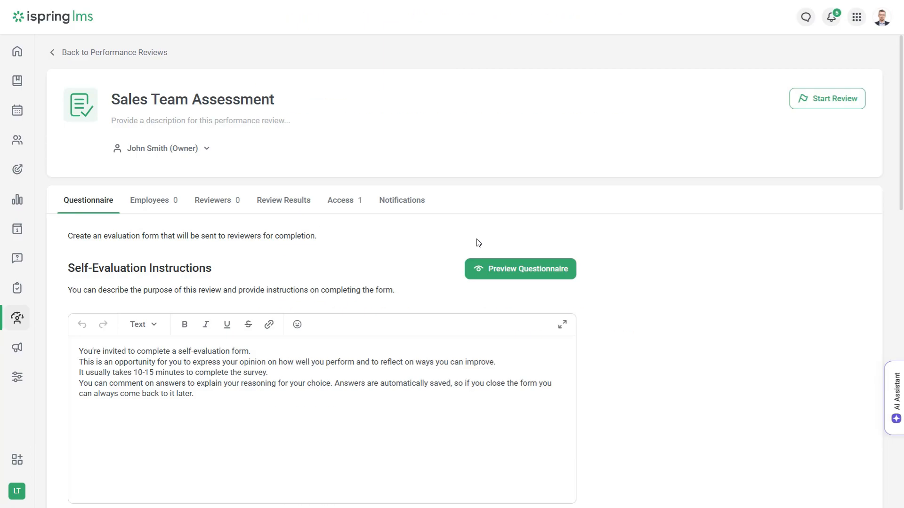
{"action": "mouse_move", "coordinate": [148, 200]}
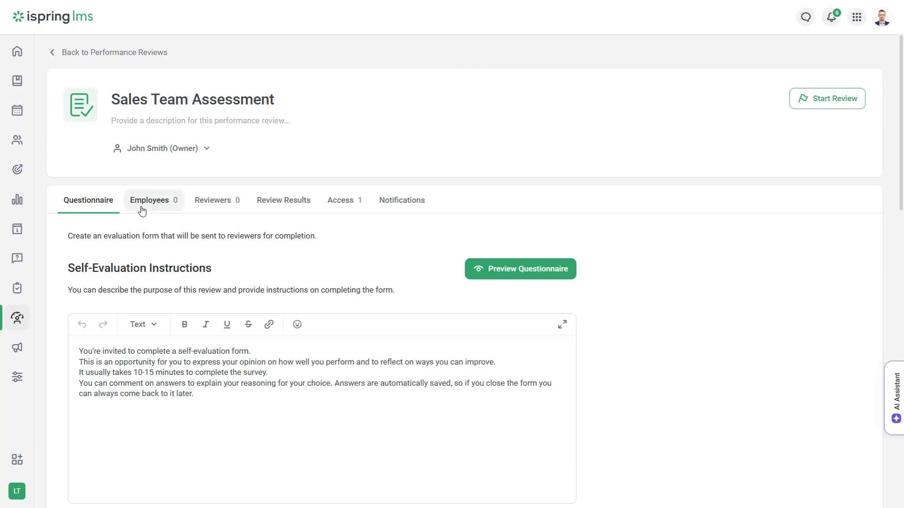
Step: Add participants by filtering employees with the Sales Manager job title
{"action": "left_click", "coordinate": [150, 200]}
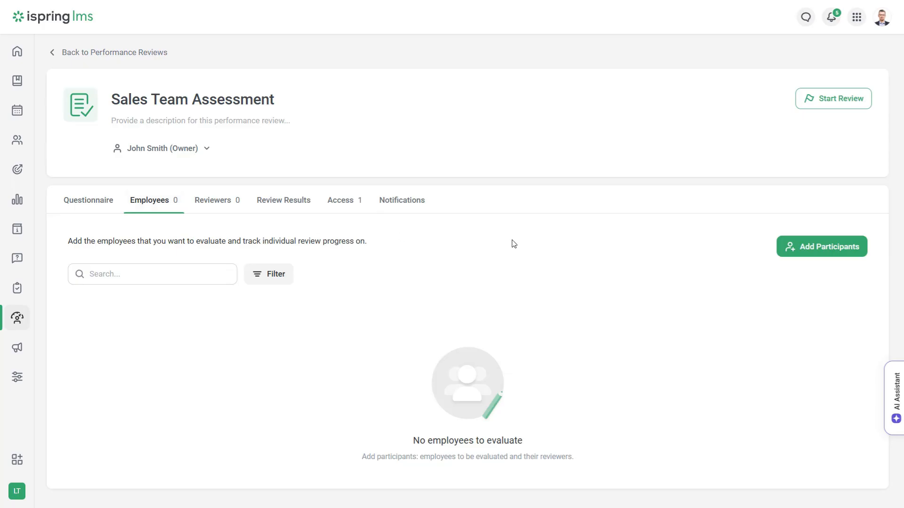
{"action": "left_click", "coordinate": [821, 246]}
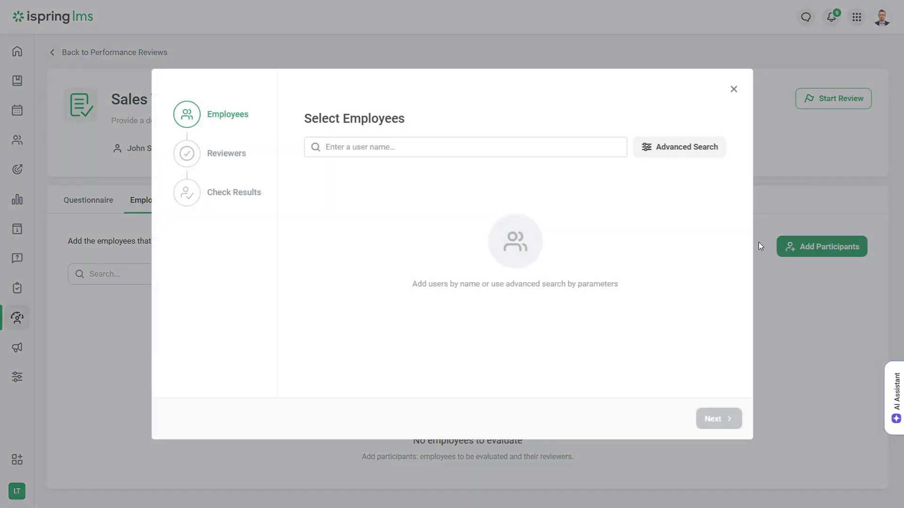
{"action": "left_click", "coordinate": [464, 147]}
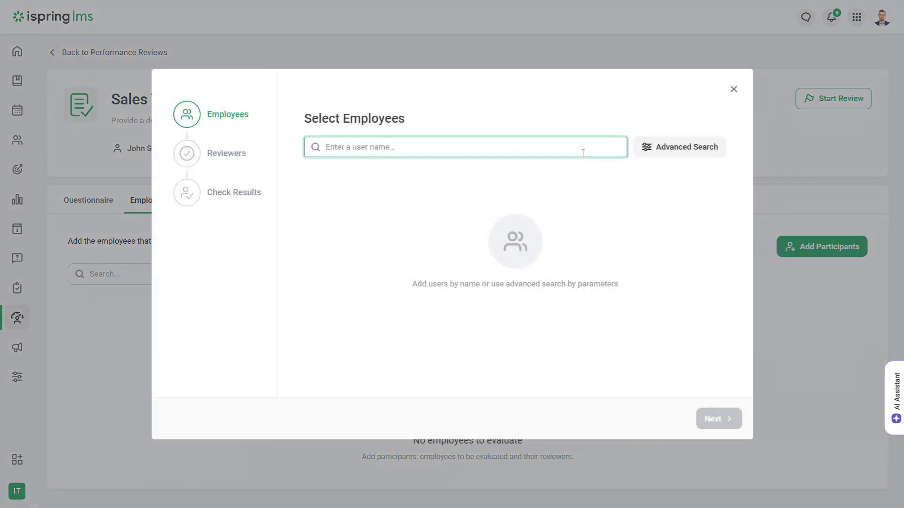
{"action": "left_click", "coordinate": [679, 147]}
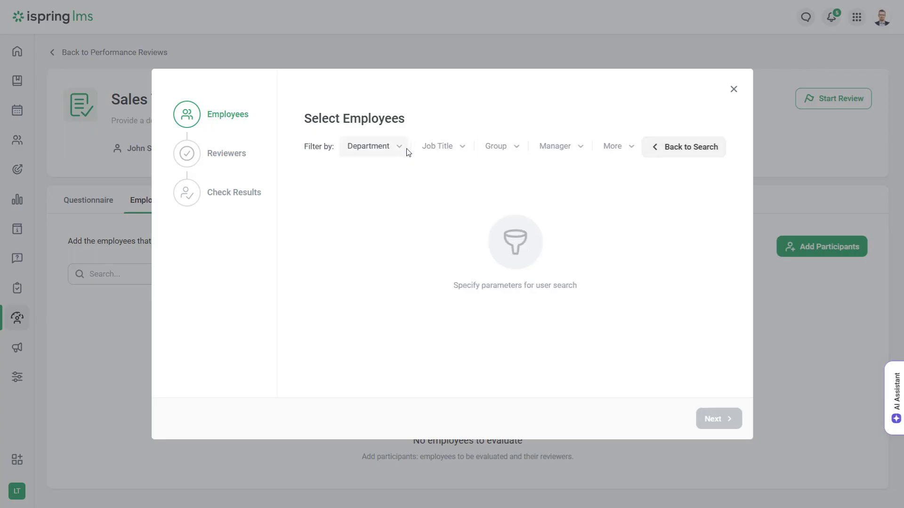
{"action": "left_click", "coordinate": [437, 146]}
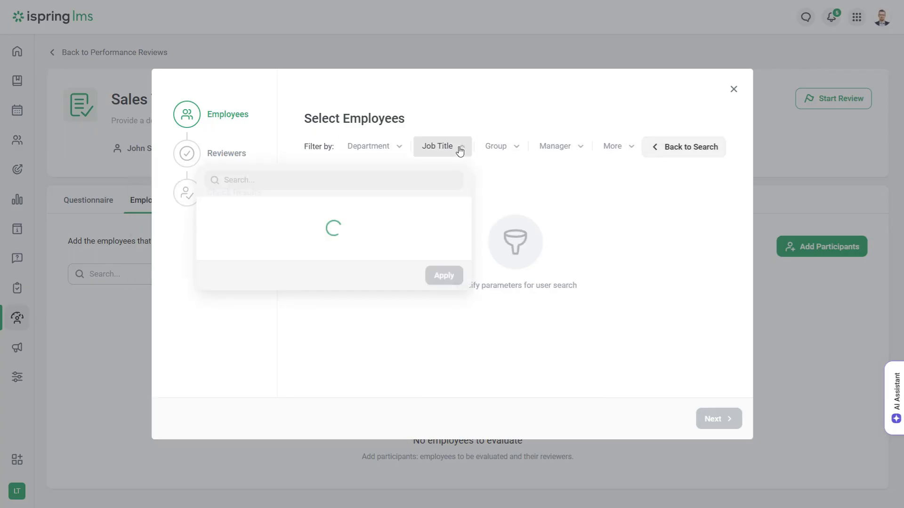
{"action": "left_click", "coordinate": [213, 379]}
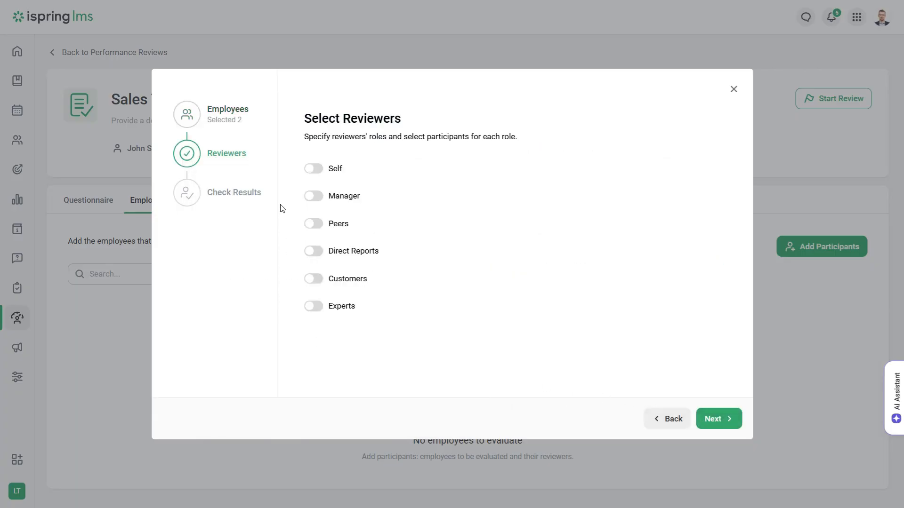
{"action": "mouse_move", "coordinate": [288, 310]}
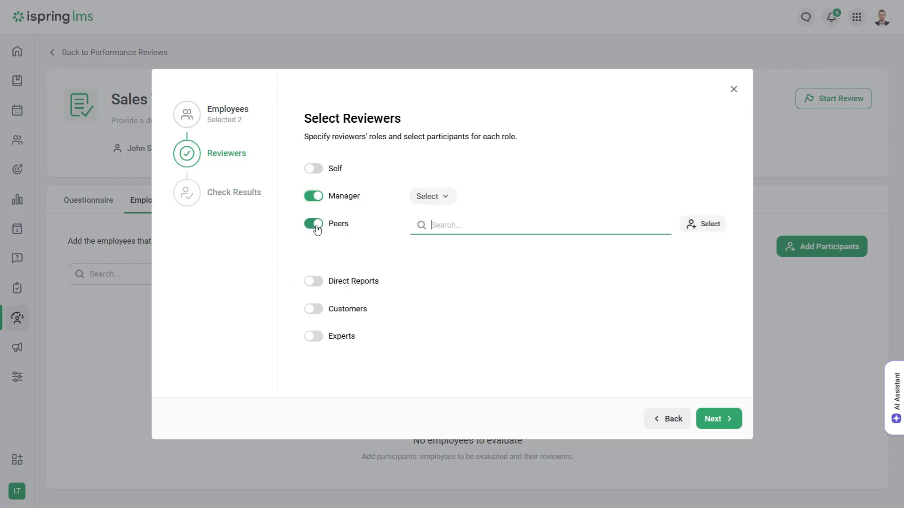
Step: Enable Self and Direct Reports roles, pick the manager and a suggested peer, and proceed to the reviewer check
{"action": "left_click", "coordinate": [312, 281]}
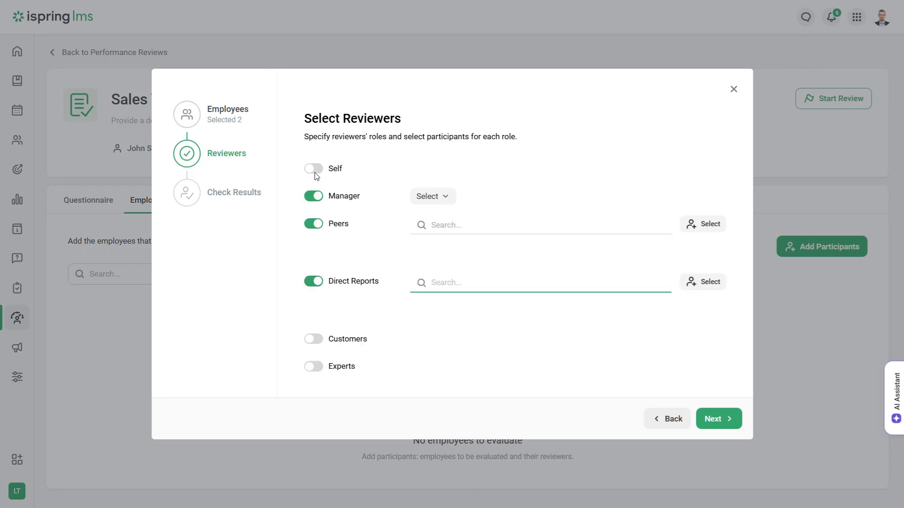
{"action": "left_click", "coordinate": [312, 168]}
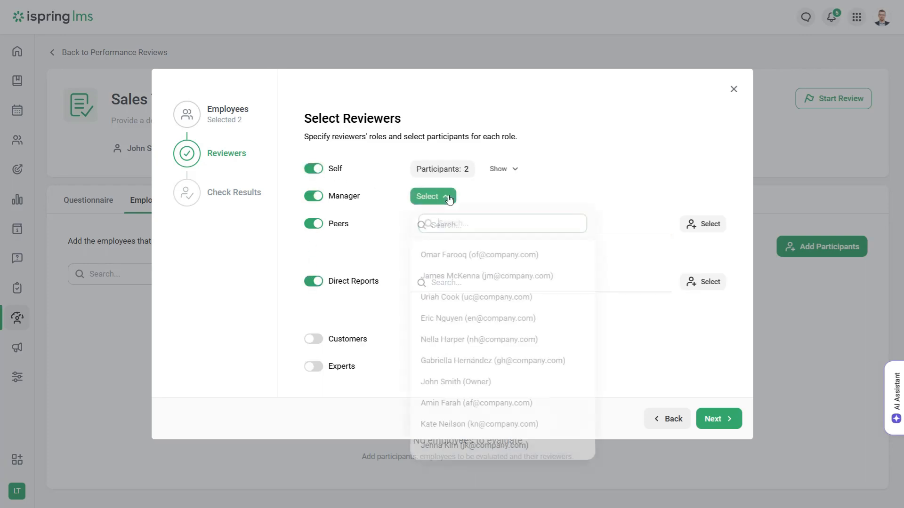
{"action": "left_click", "coordinate": [484, 276]}
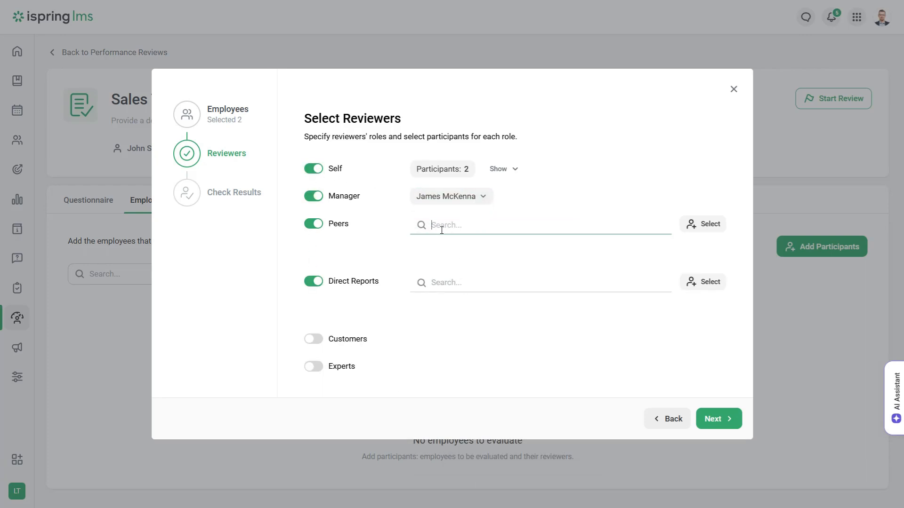
{"action": "type", "text": "u"}
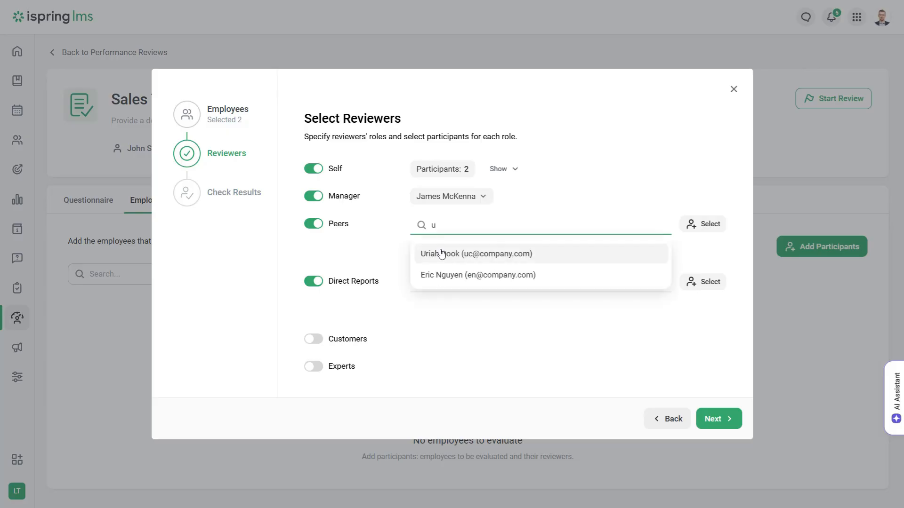
{"action": "left_click", "coordinate": [476, 253]}
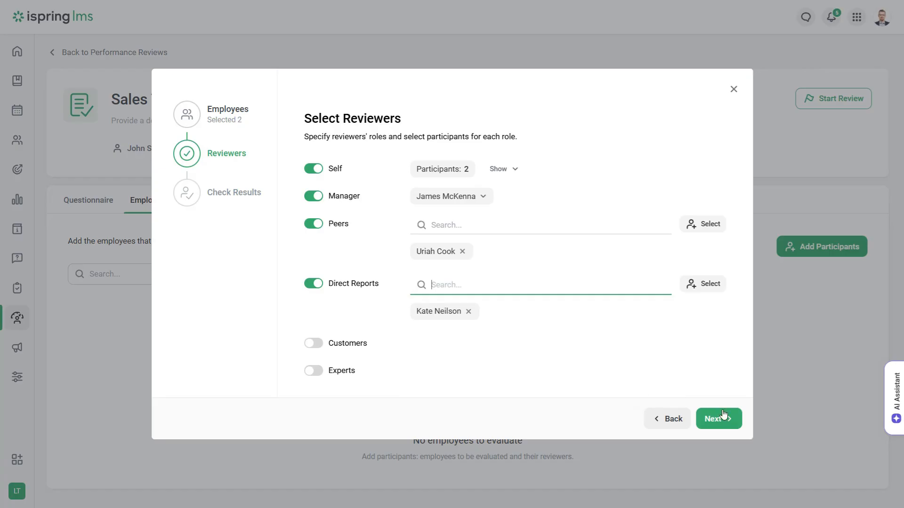
{"action": "left_click", "coordinate": [718, 418]}
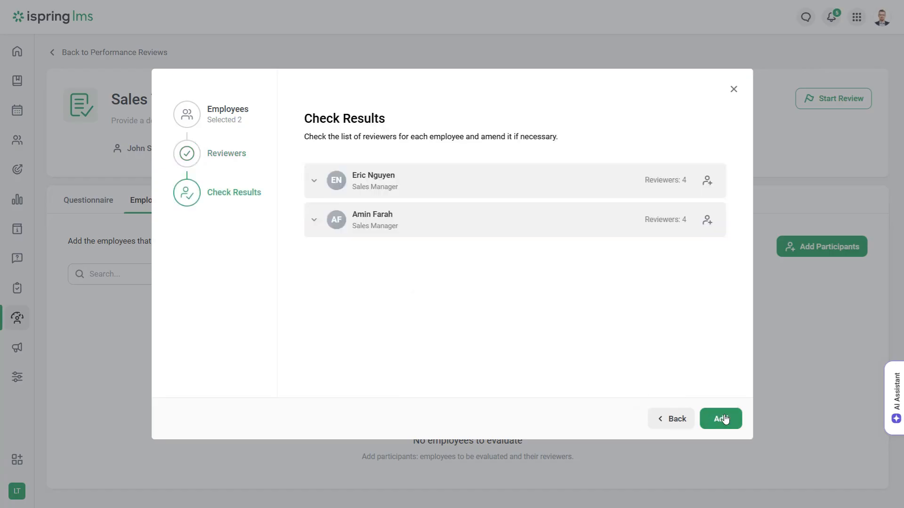
Step: Add the selected employees and reviewers, then start the Sales Team Assessment review
{"action": "left_click", "coordinate": [720, 418]}
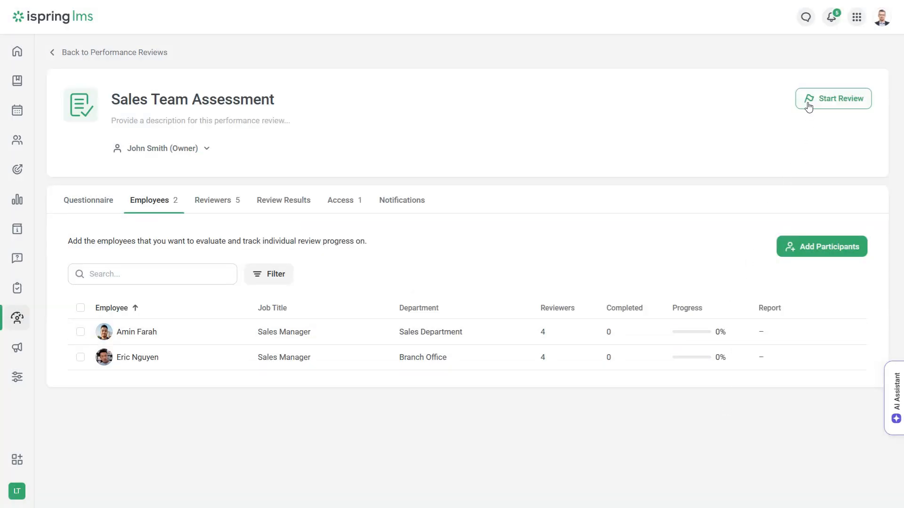
{"action": "left_click", "coordinate": [833, 98]}
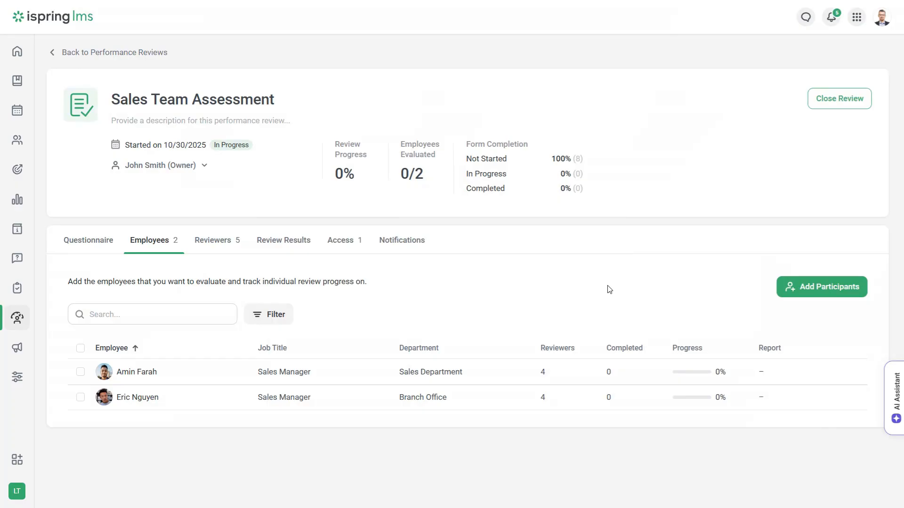
{"action": "mouse_move", "coordinate": [350, 190]}
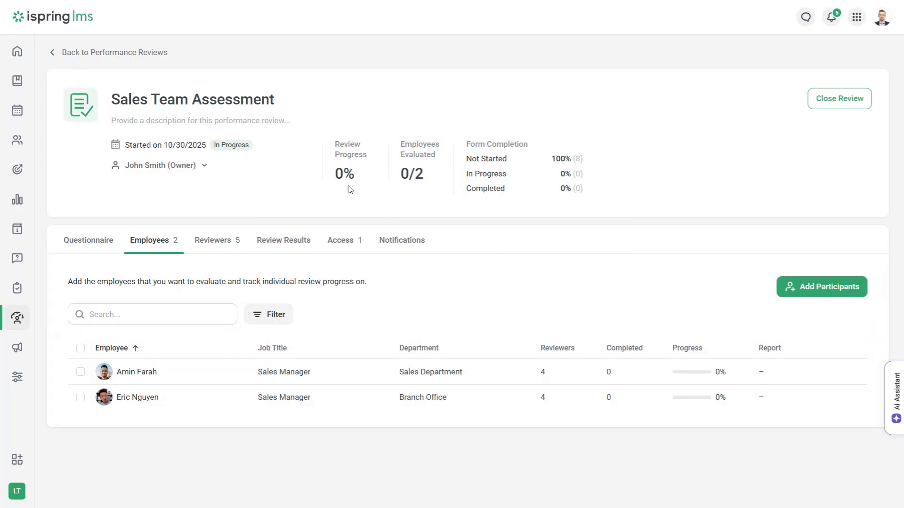
{"action": "mouse_move", "coordinate": [322, 192]}
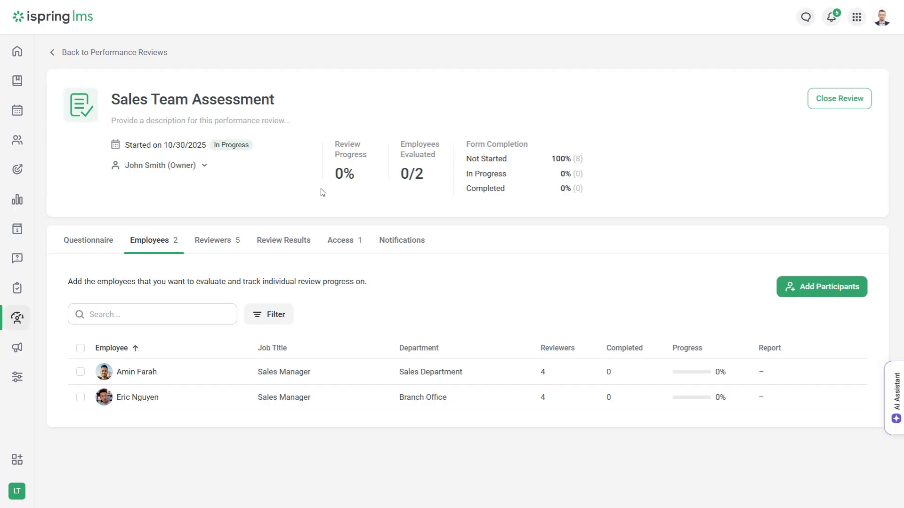
Step: Close the running review and bring up the list of evaluated employees
{"action": "left_click", "coordinate": [839, 99]}
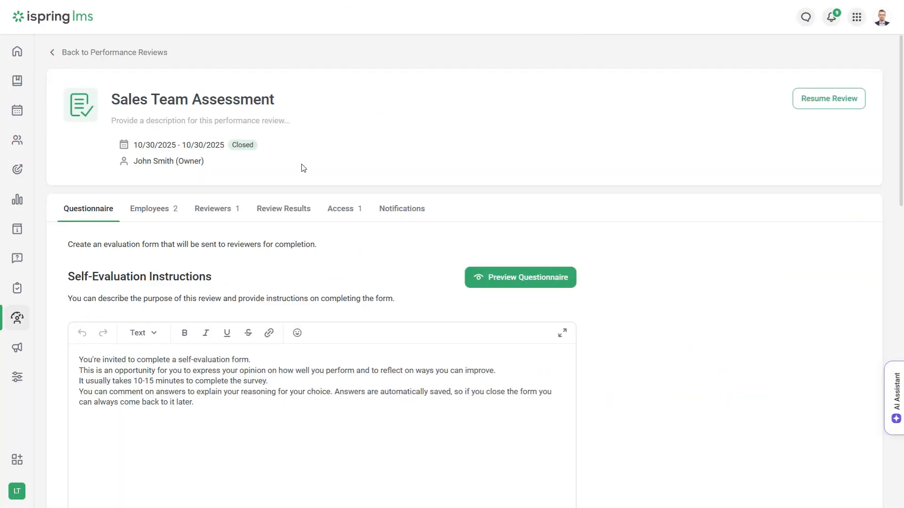
{"action": "left_click", "coordinate": [150, 209]}
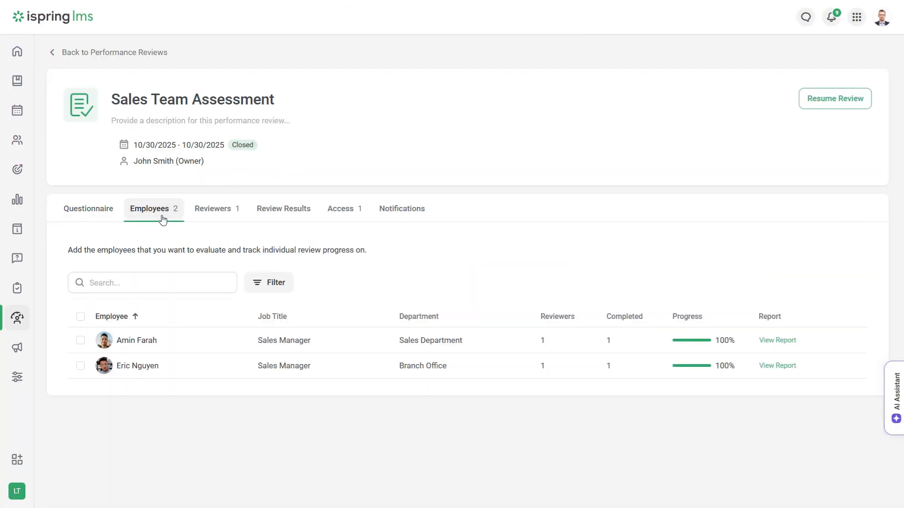
{"action": "left_click", "coordinate": [80, 340]}
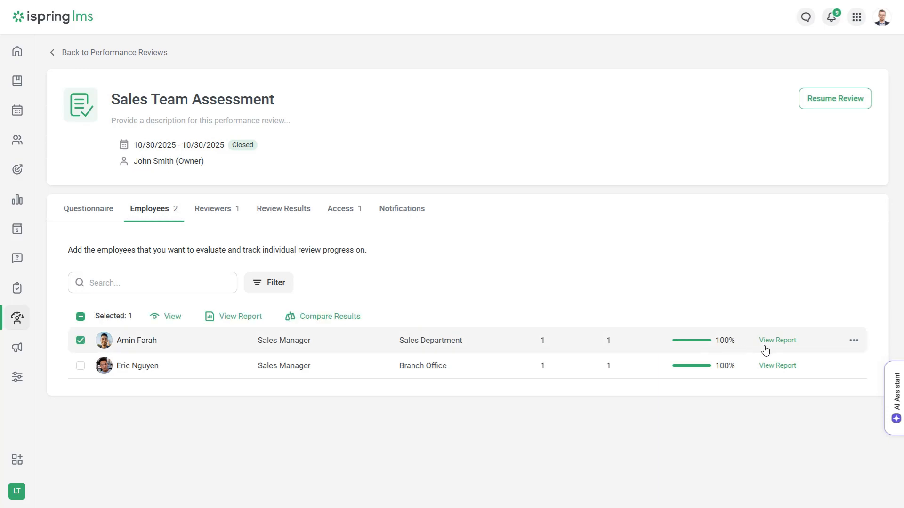
{"action": "left_click", "coordinate": [777, 340]}
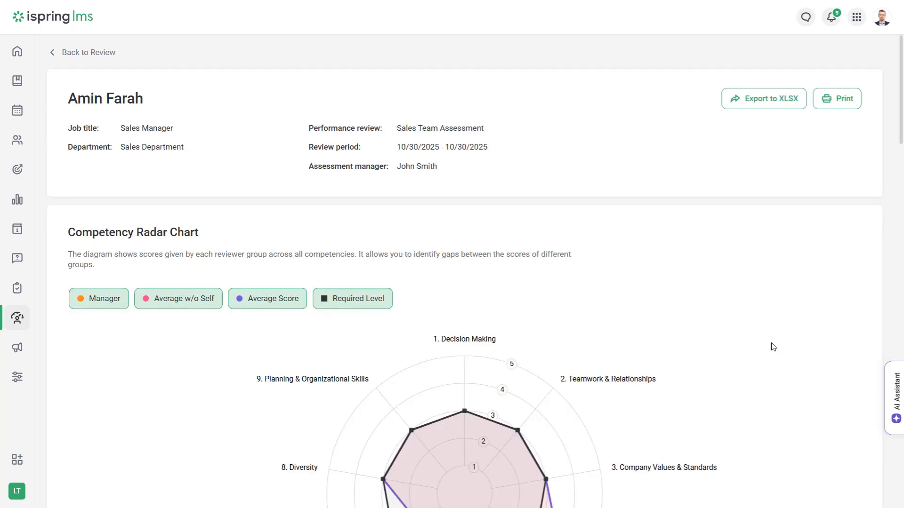
{"action": "scroll", "scroll_direction": "down", "scroll_amount": 3}
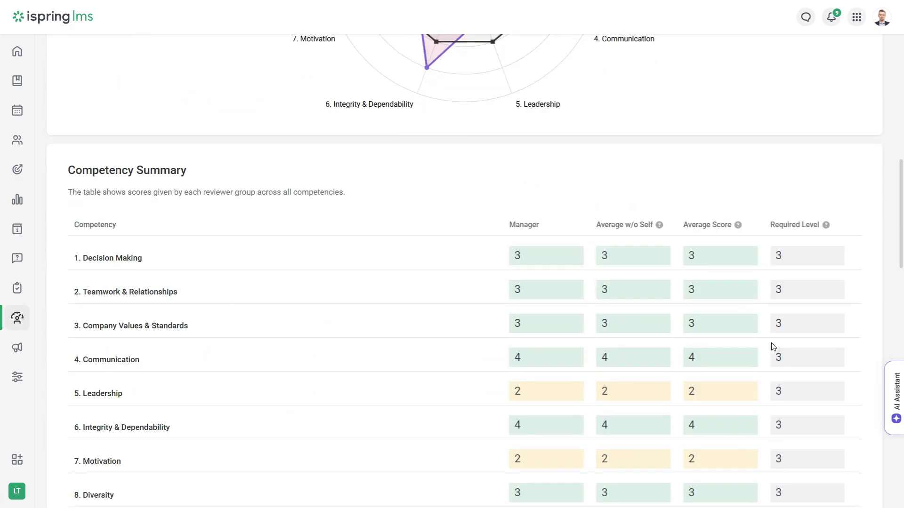
{"action": "scroll", "scroll_direction": "down", "scroll_amount": 3}
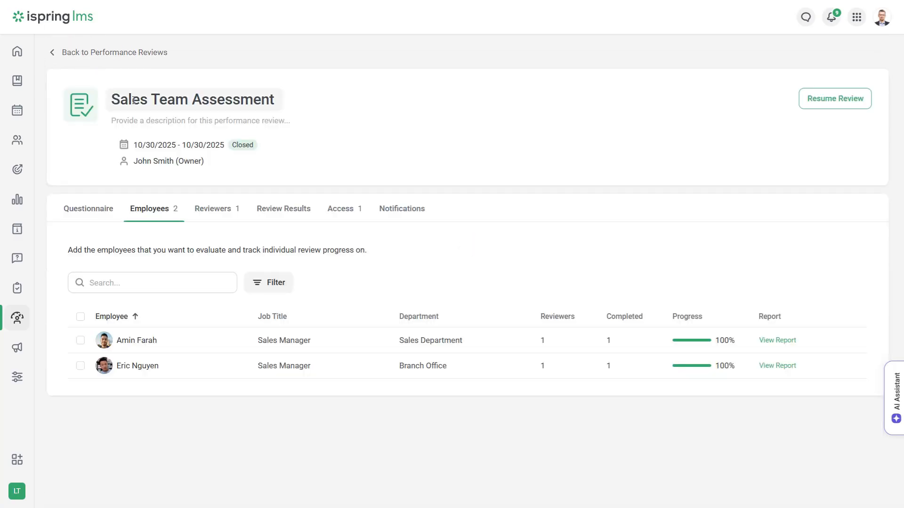
{"action": "left_click", "coordinate": [284, 209]}
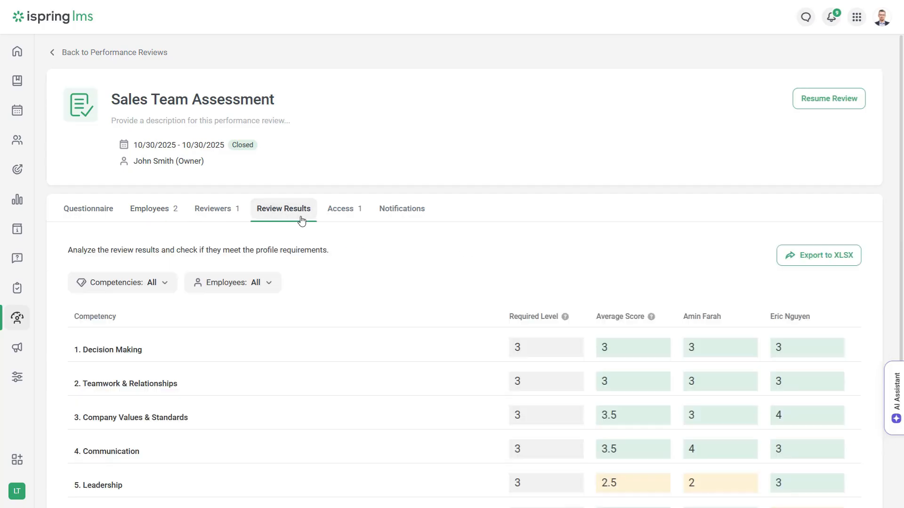
{"action": "left_click", "coordinate": [121, 283]}
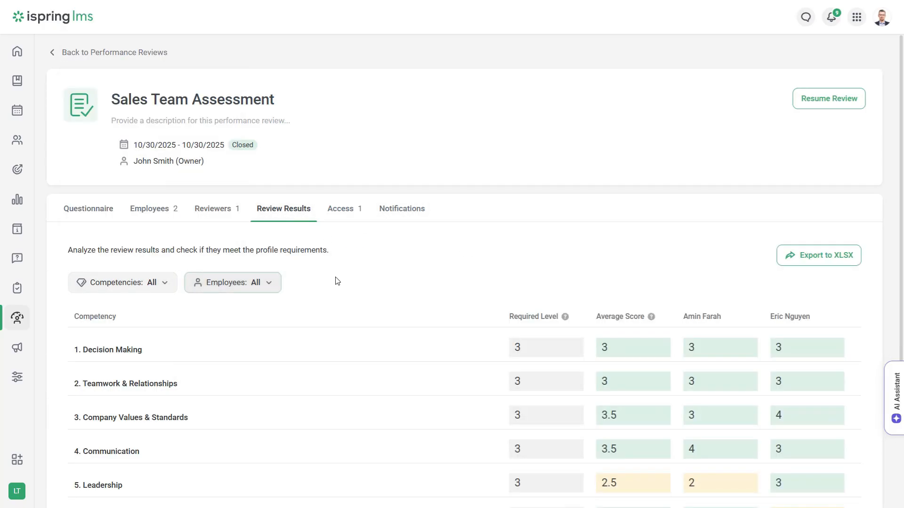
{"action": "scroll", "scroll_direction": "down", "scroll_amount": 3}
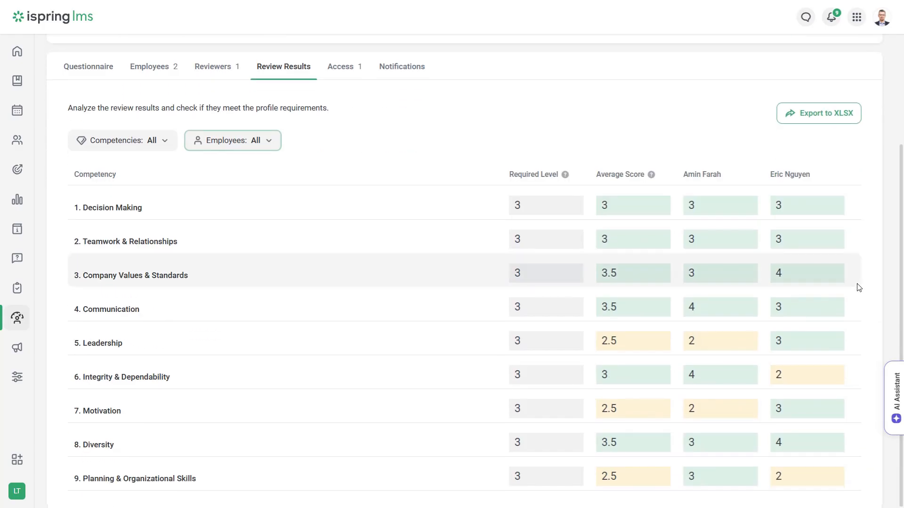